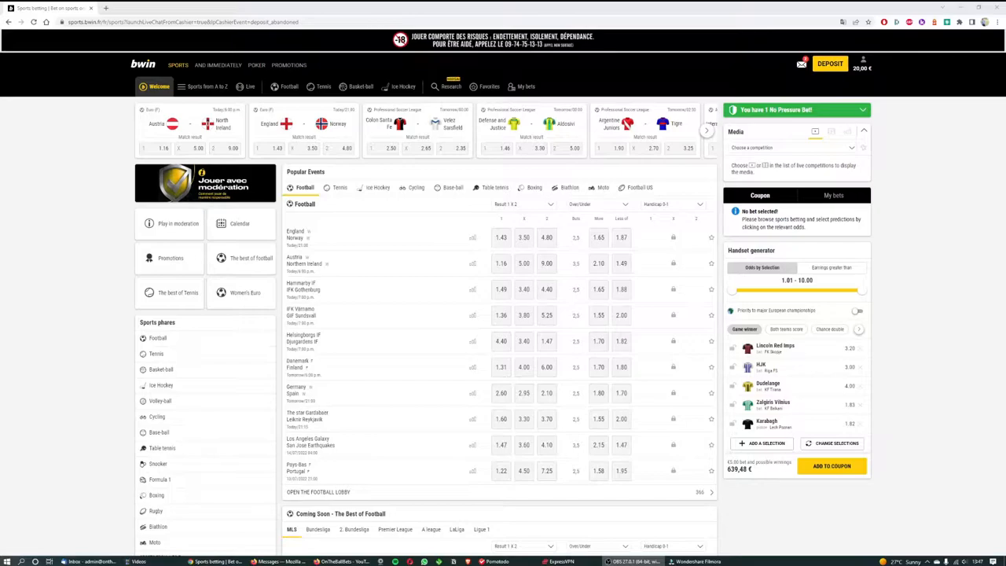
{"action": "mouse_move", "coordinate": [79, 402]}
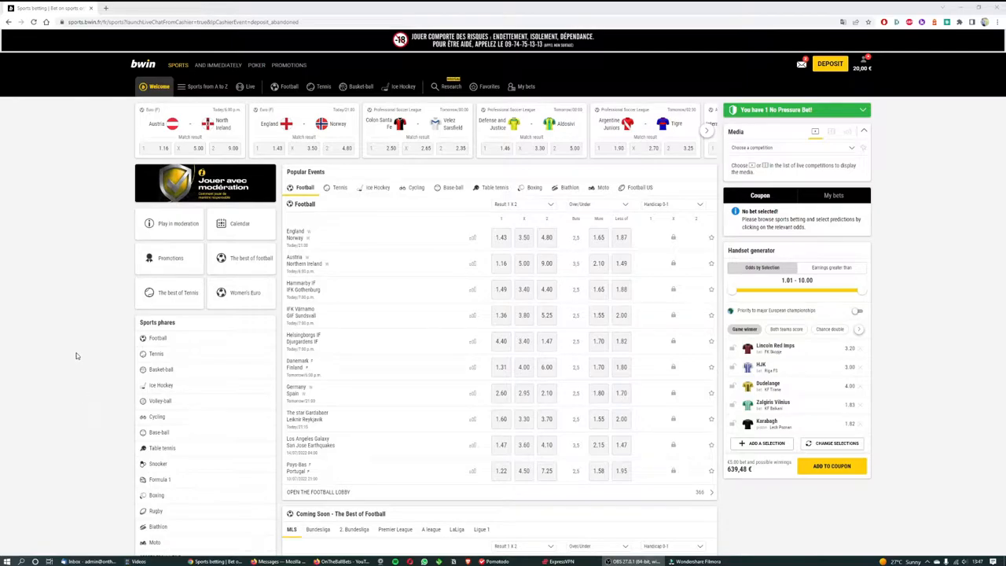
Go to the Football section and browse down its featured matches and odds
{"action": "left_click", "coordinate": [157, 338]}
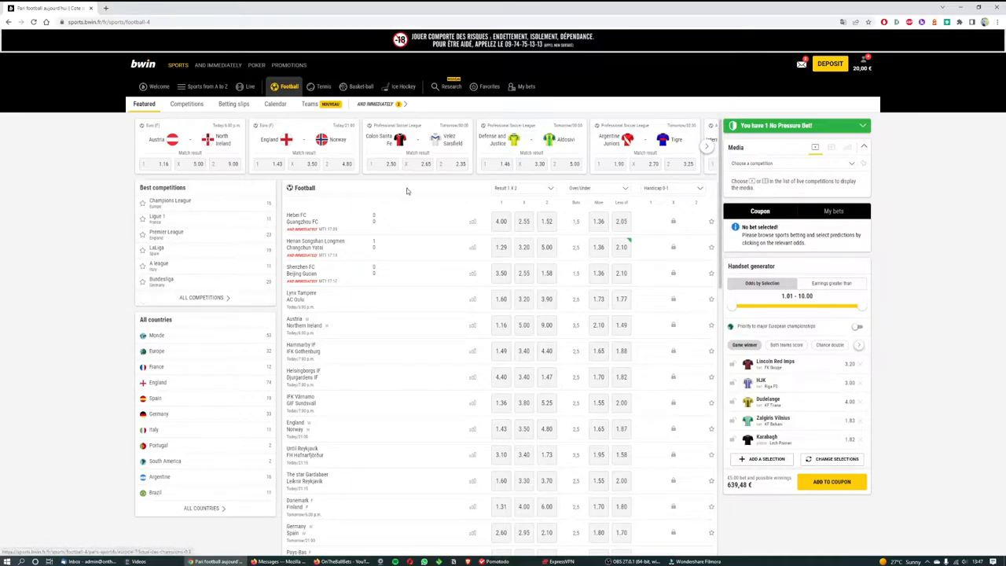
{"action": "mouse_move", "coordinate": [411, 199]}
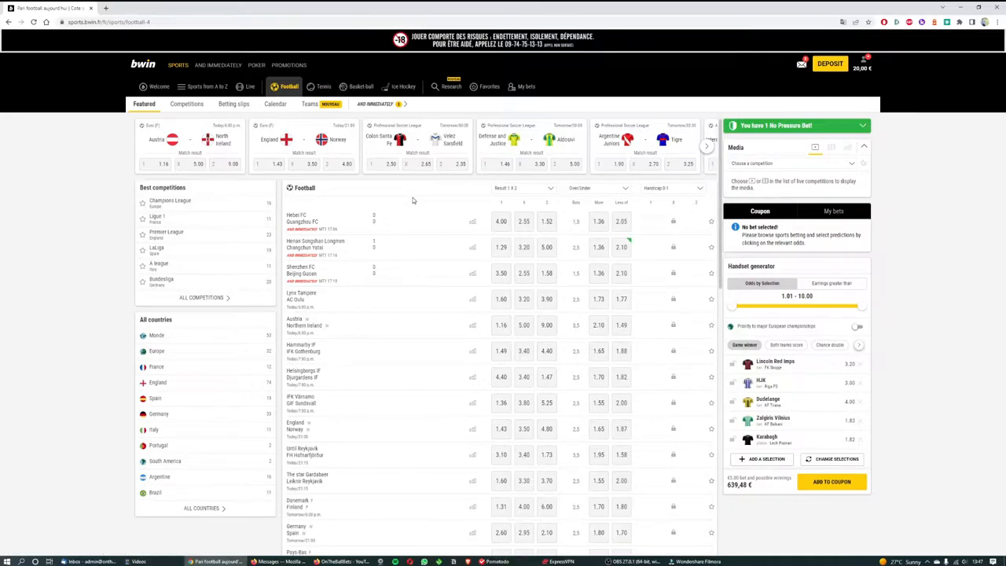
{"action": "mouse_move", "coordinate": [415, 209]}
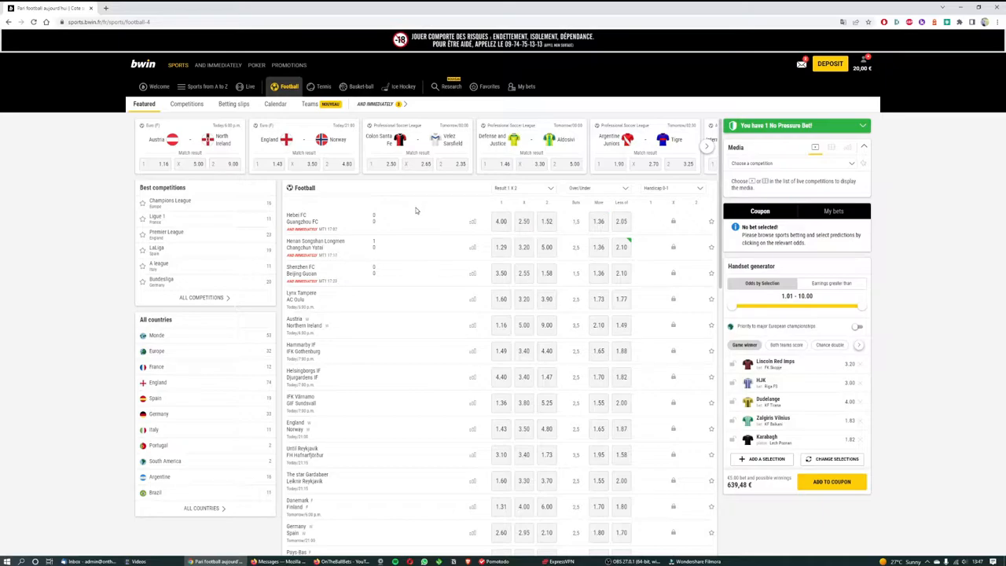
{"action": "scroll", "scroll_direction": "down", "scroll_amount": 3}
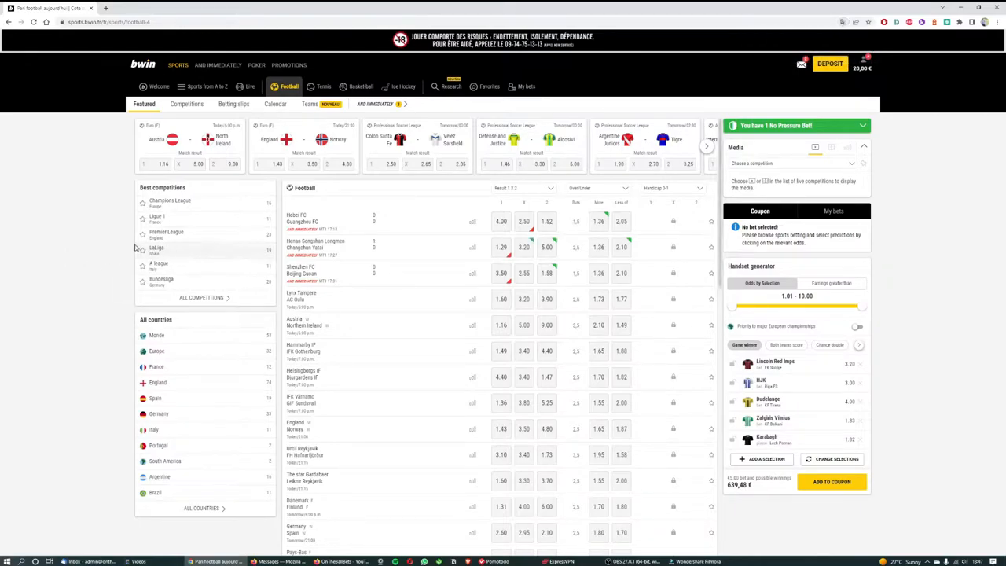
{"action": "right_click", "coordinate": [582, 243]}
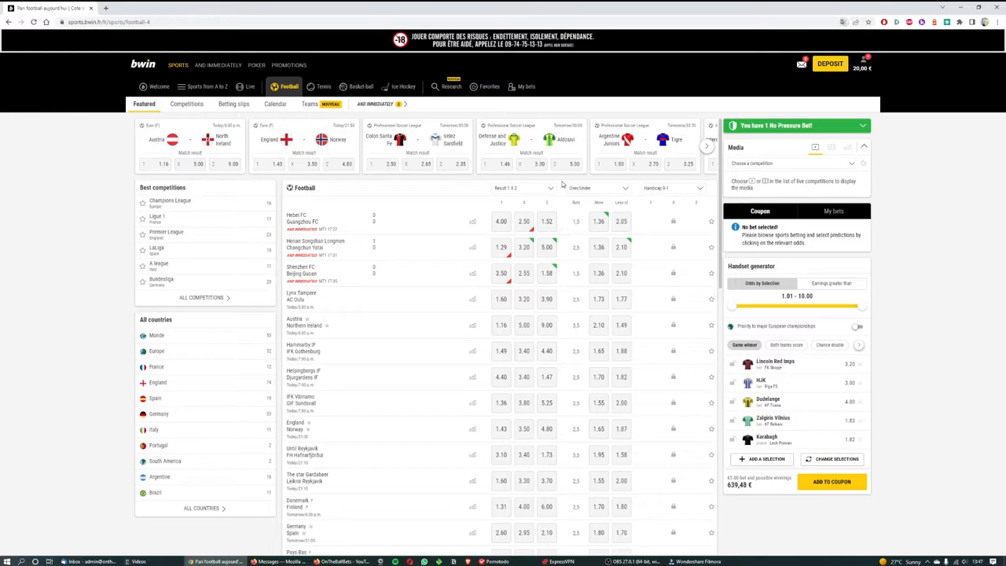
{"action": "mouse_move", "coordinate": [545, 283]}
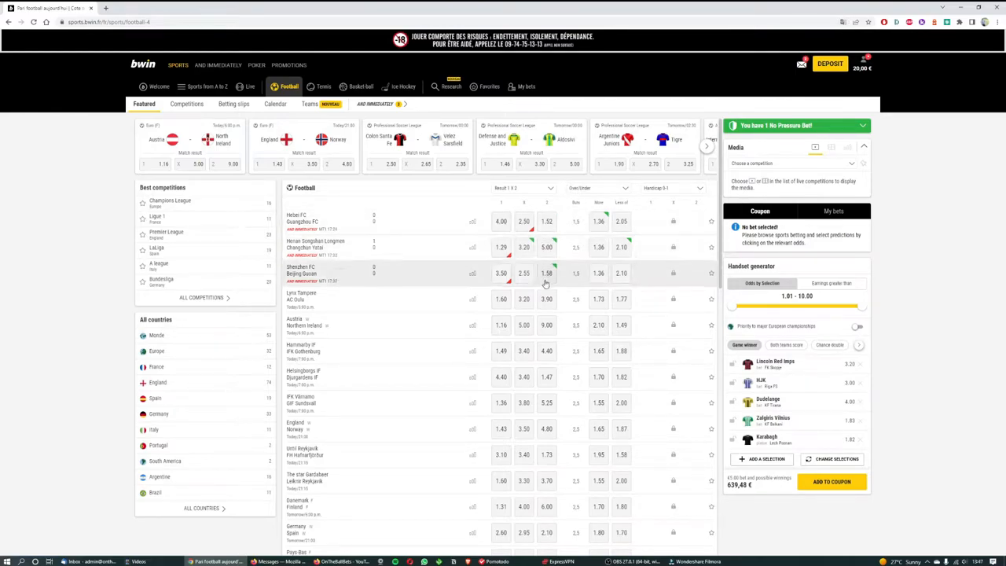
{"action": "mouse_move", "coordinate": [572, 245]}
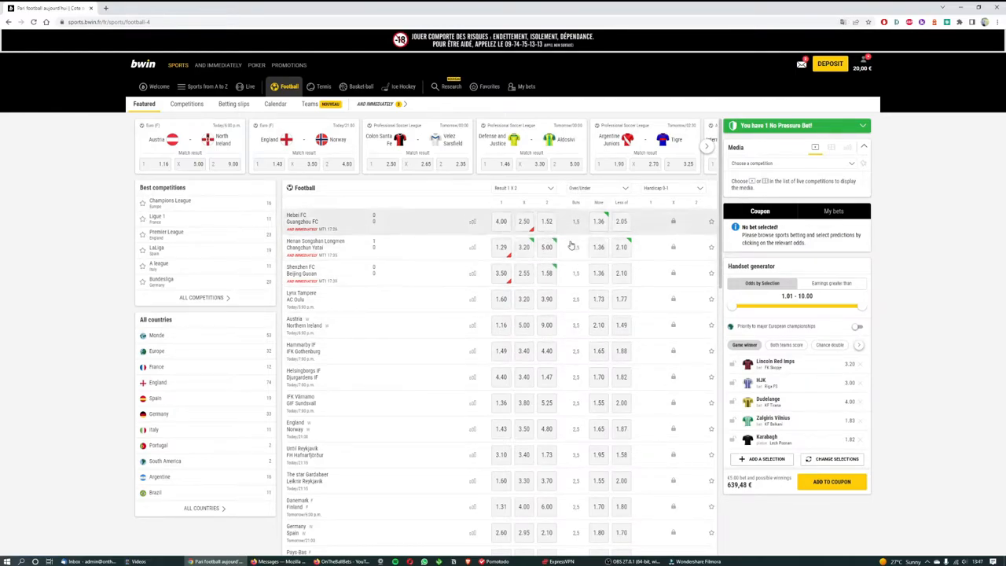
{"action": "mouse_move", "coordinate": [578, 377]}
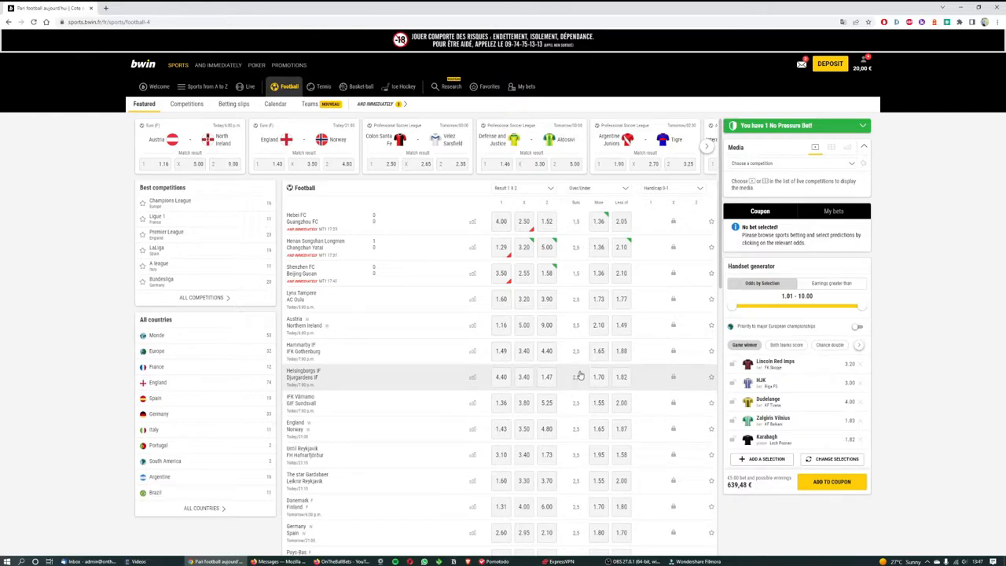
{"action": "mouse_move", "coordinate": [578, 325]}
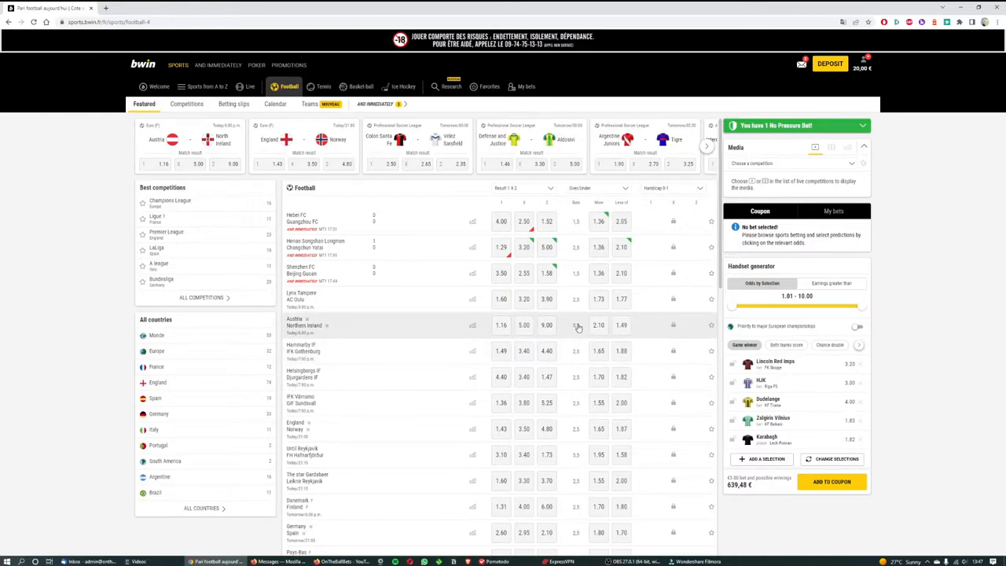
{"action": "mouse_move", "coordinate": [574, 327]}
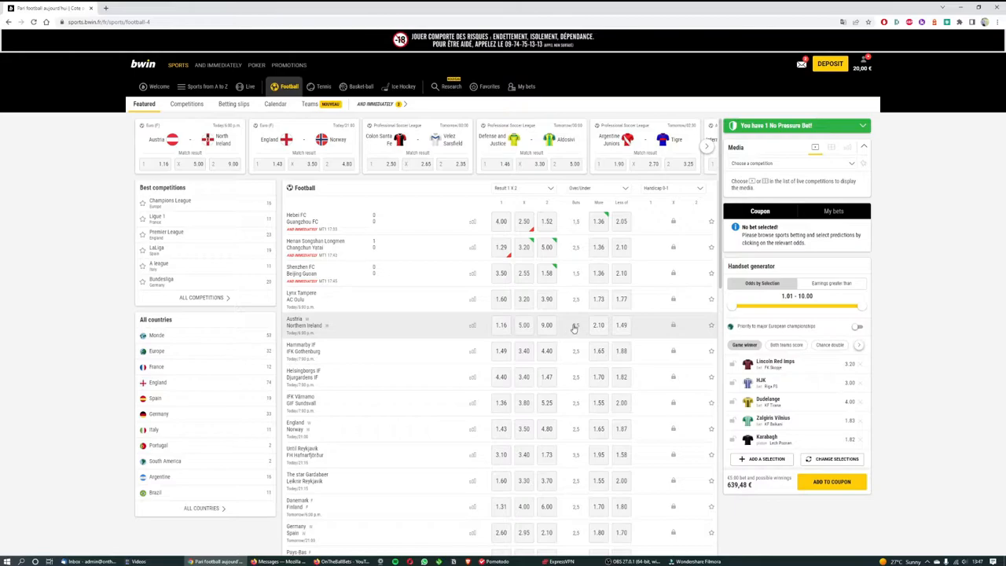
{"action": "mouse_move", "coordinate": [572, 324]}
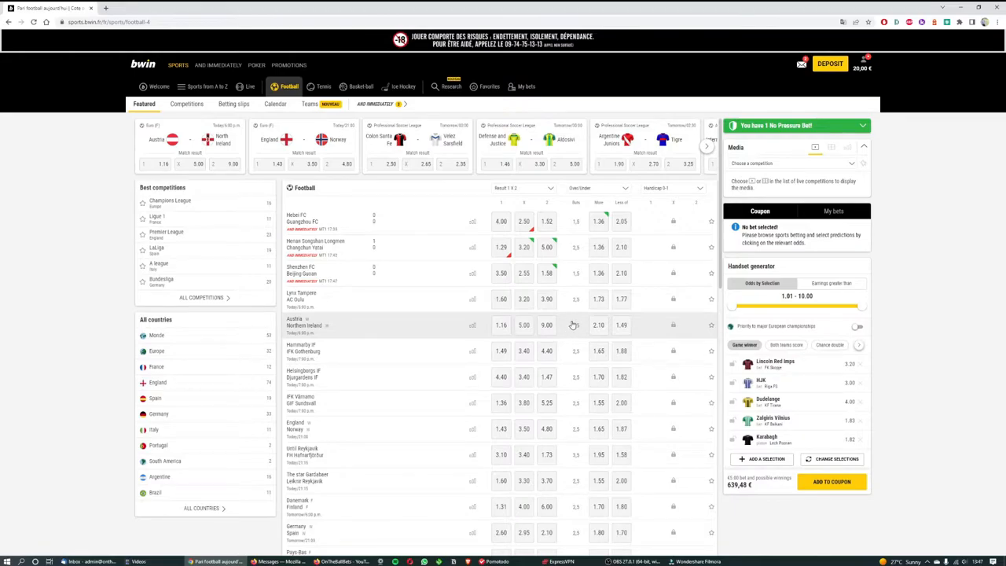
{"action": "mouse_move", "coordinate": [322, 355]}
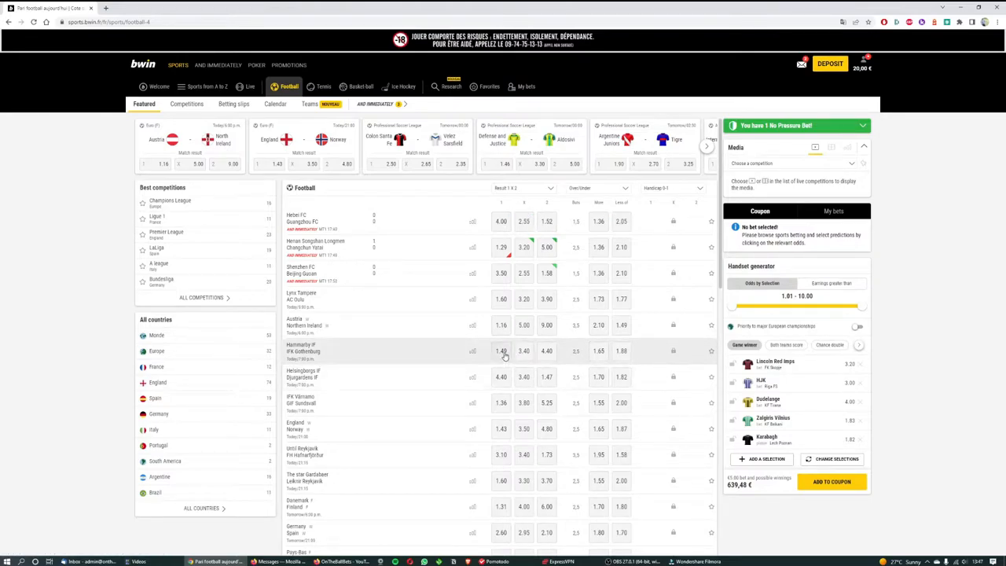
Select Hammarby IF to beat IFK Göteborg at 1.49, adding it to the bet slip
{"action": "left_click", "coordinate": [500, 350]}
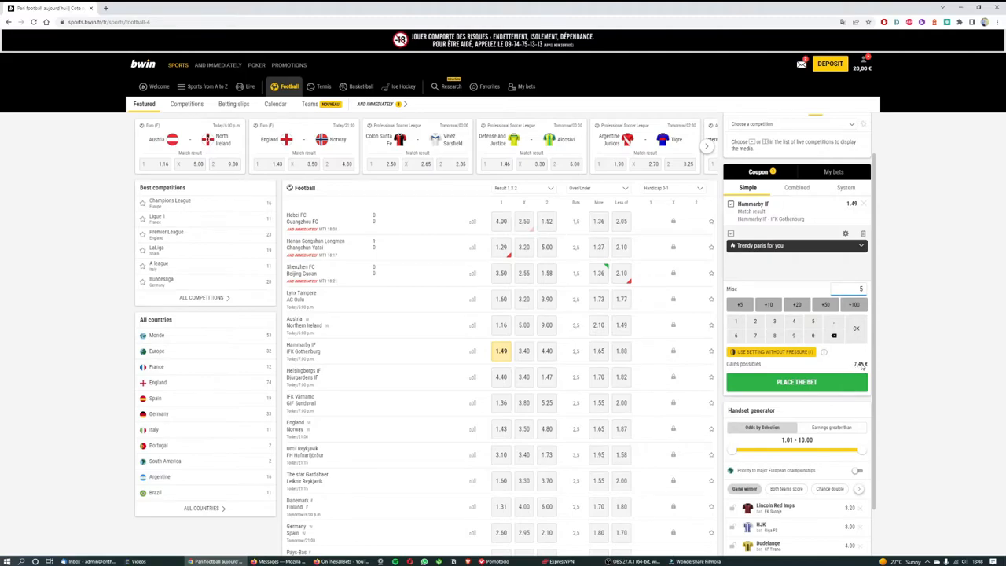
{"action": "mouse_move", "coordinate": [860, 372]}
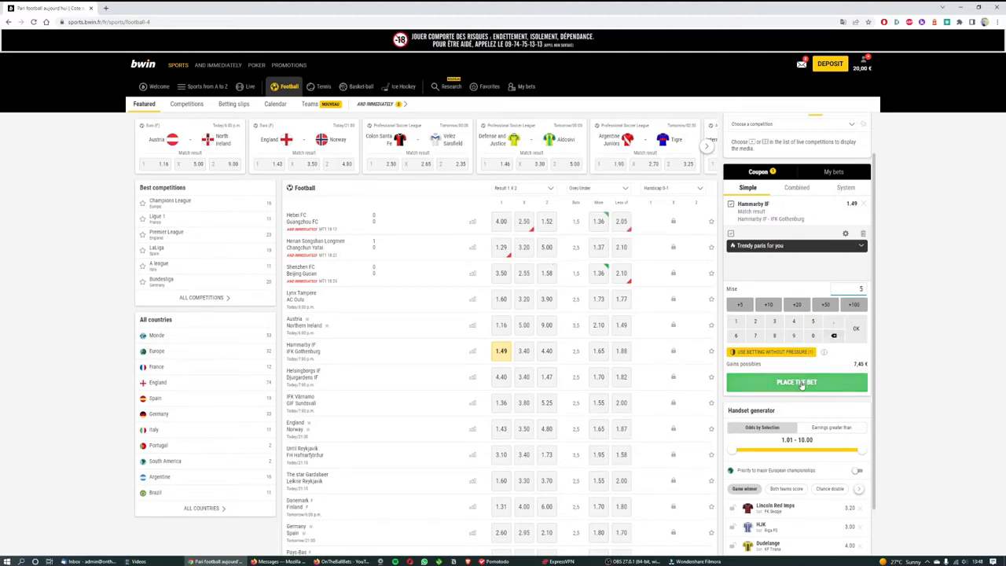
Place the 5 € Hammarby single bet and close its confirmation, emptying the slip
{"action": "left_click", "coordinate": [795, 382]}
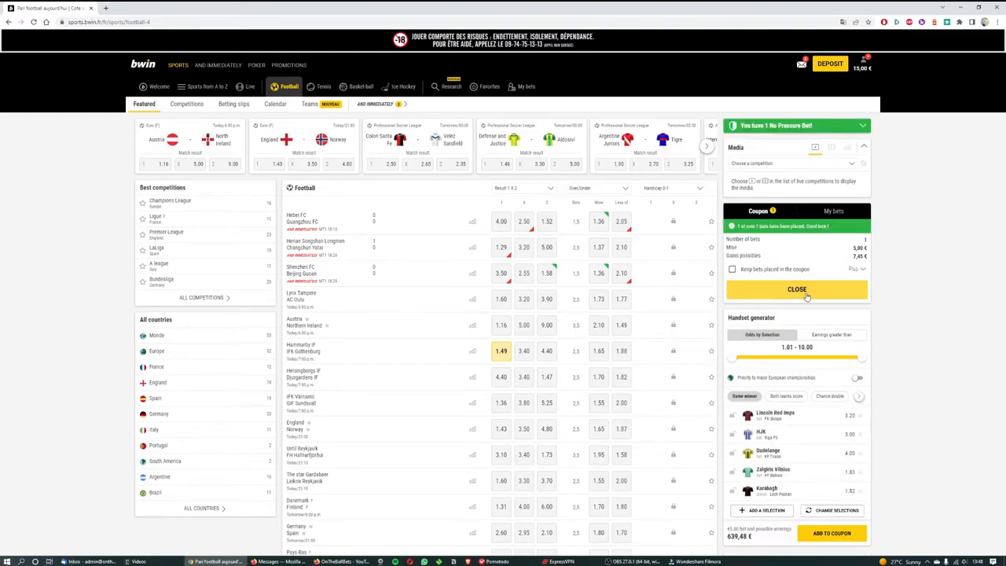
{"action": "left_click", "coordinate": [797, 289]}
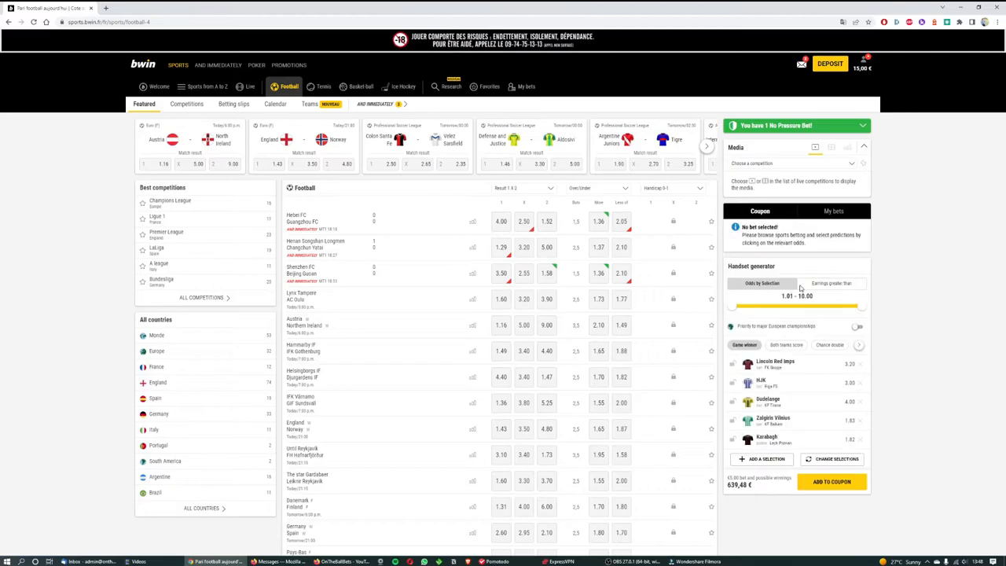